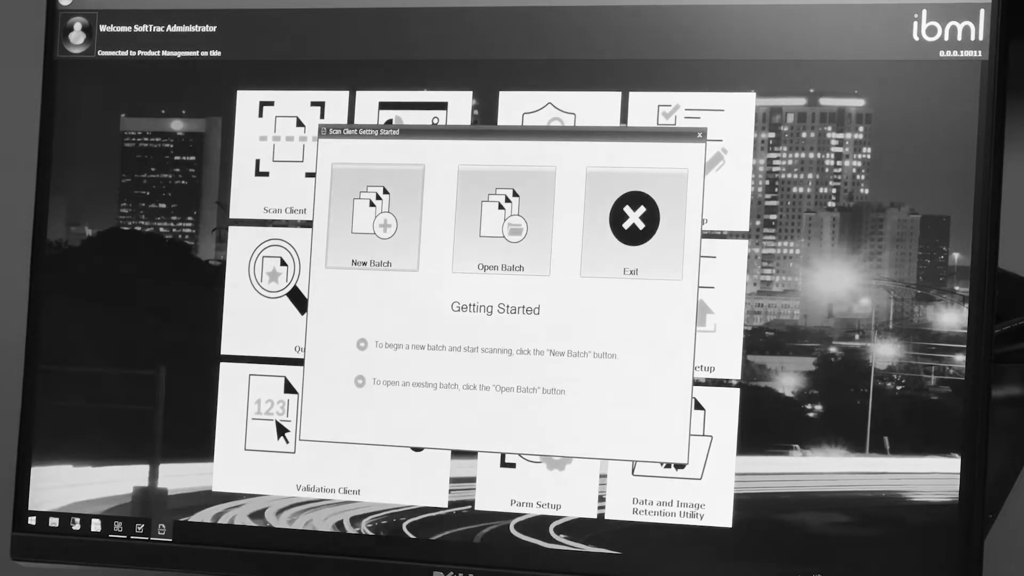
- Exit the Scan Client Getting Started dialog to return to the home dashboard
left_click(697, 134)
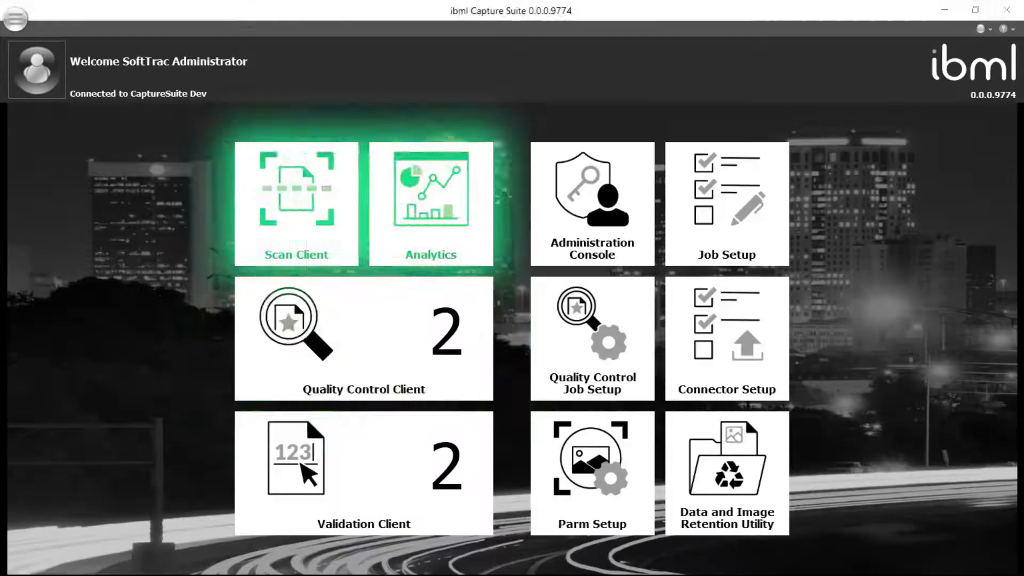